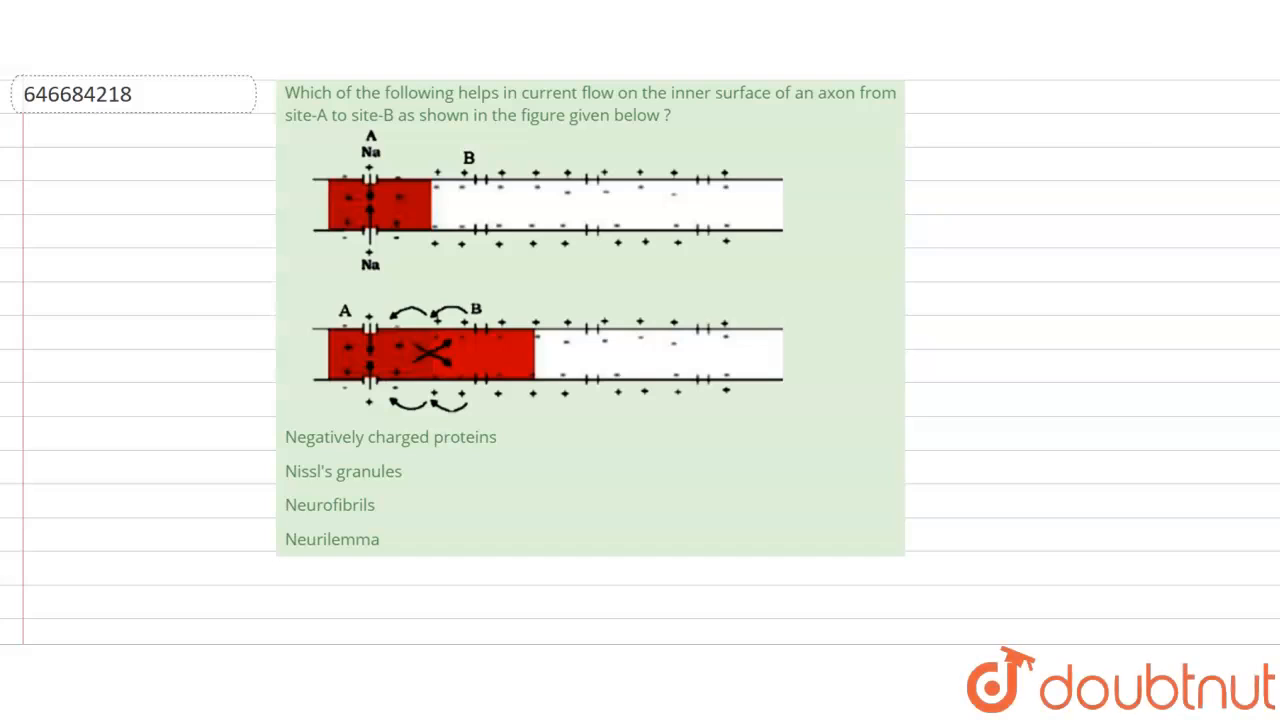
Highlight the question about what drives current from site-A to site-B along the axon's inner surface
drag(284, 92, 578, 92)
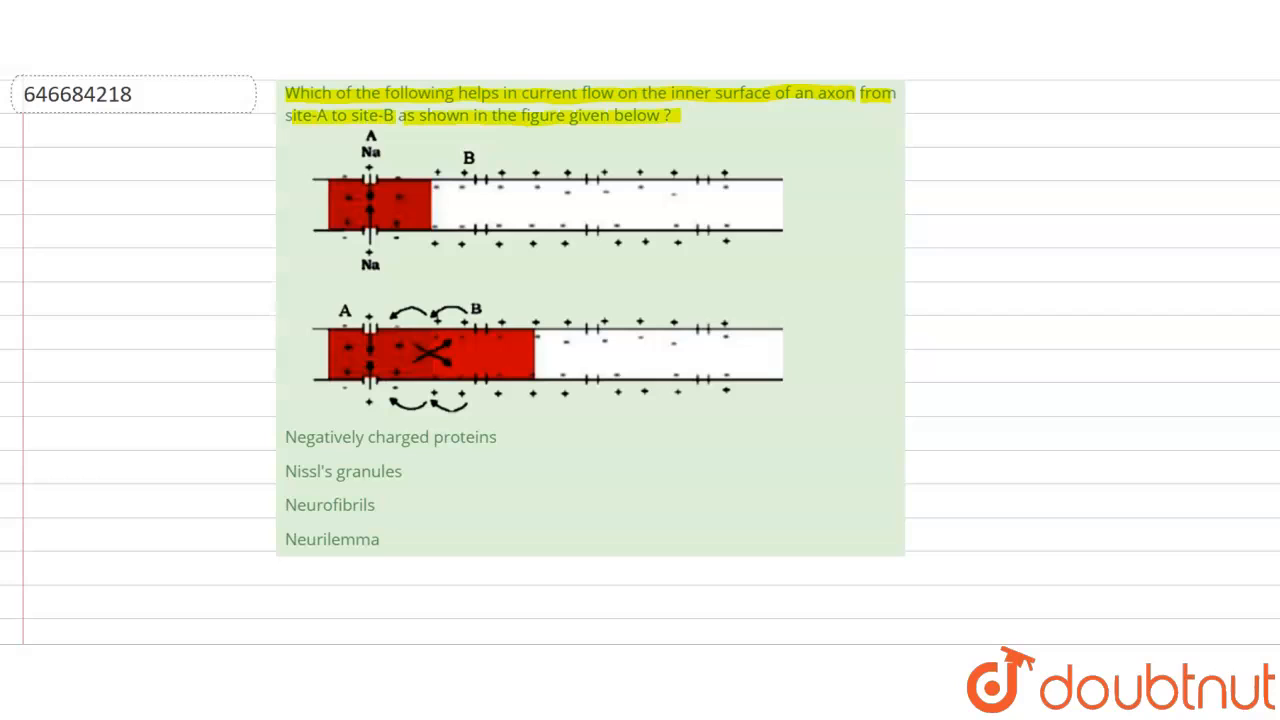
Below the options, draw two long horizontal lines as the axon and write 'A' above them
scroll(down, 3)
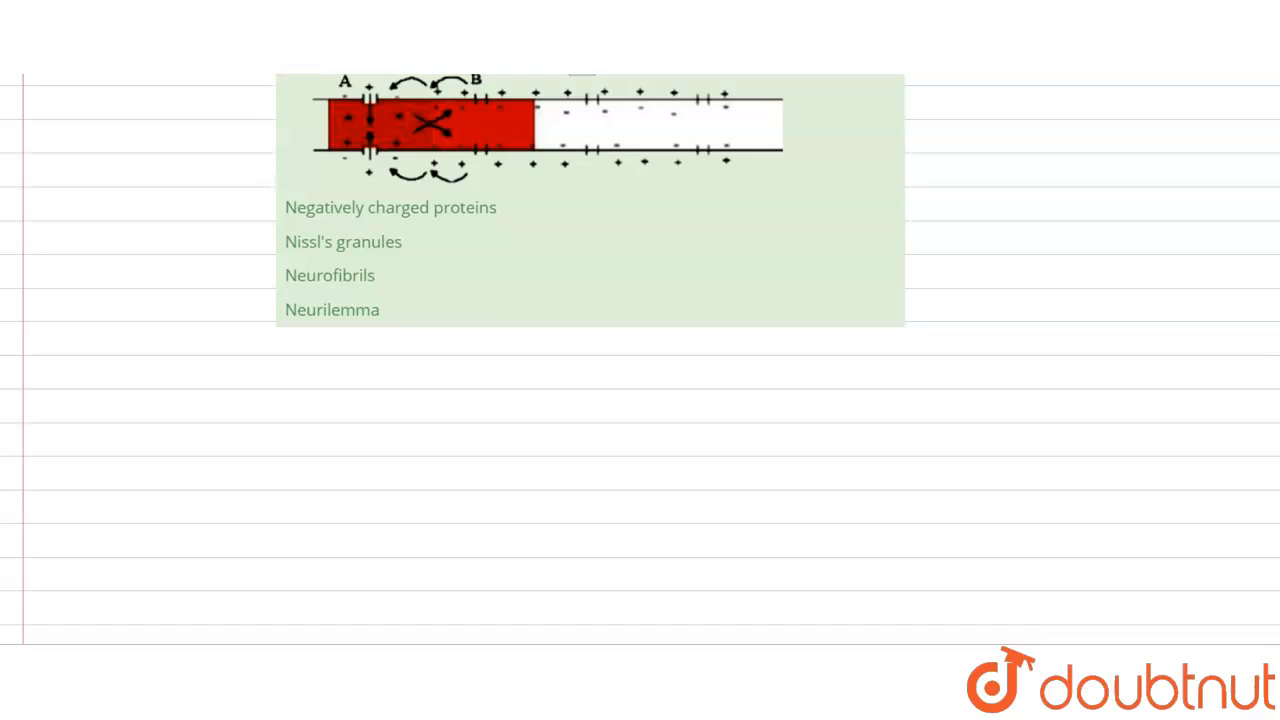
drag(288, 400, 478, 400)
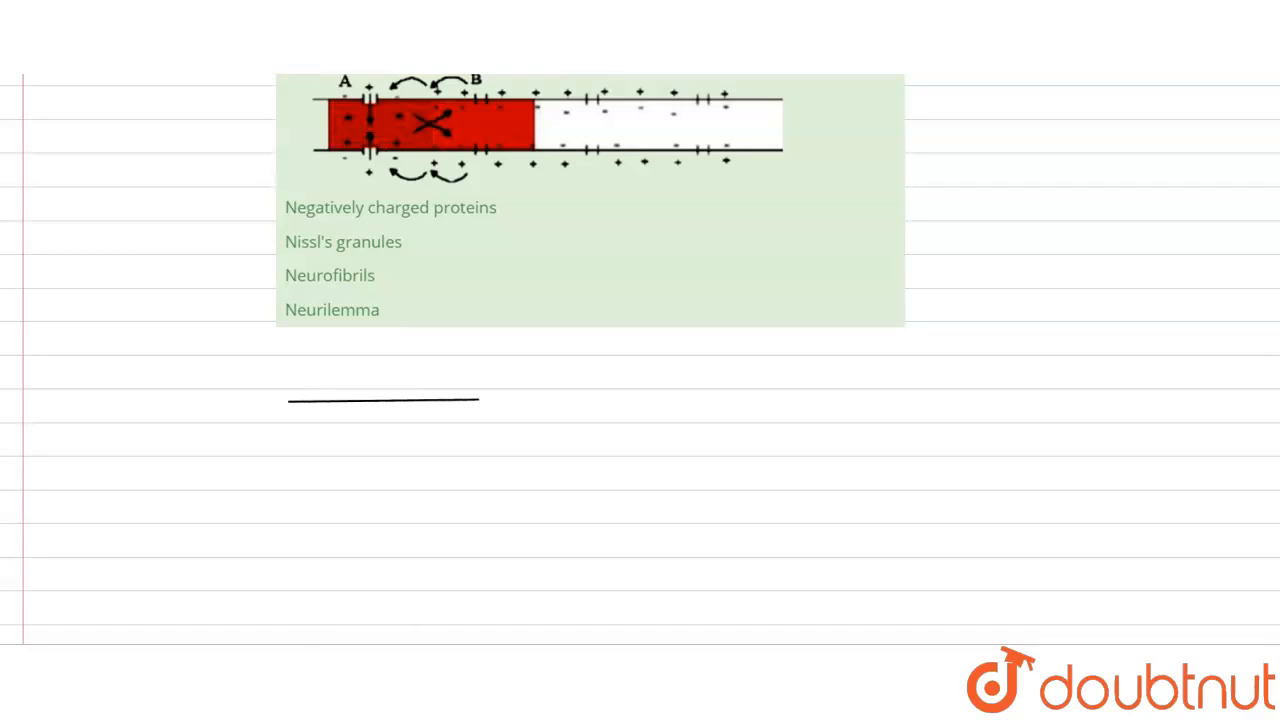
drag(478, 400, 898, 404)
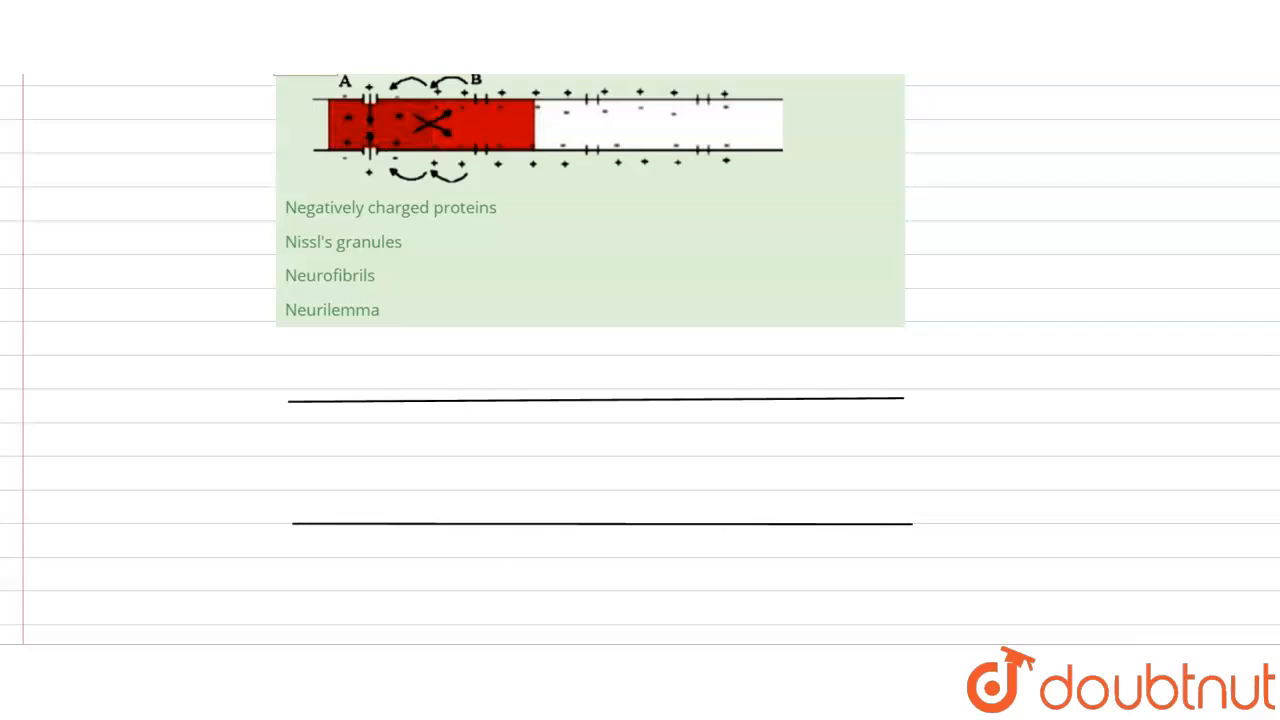
text(A)
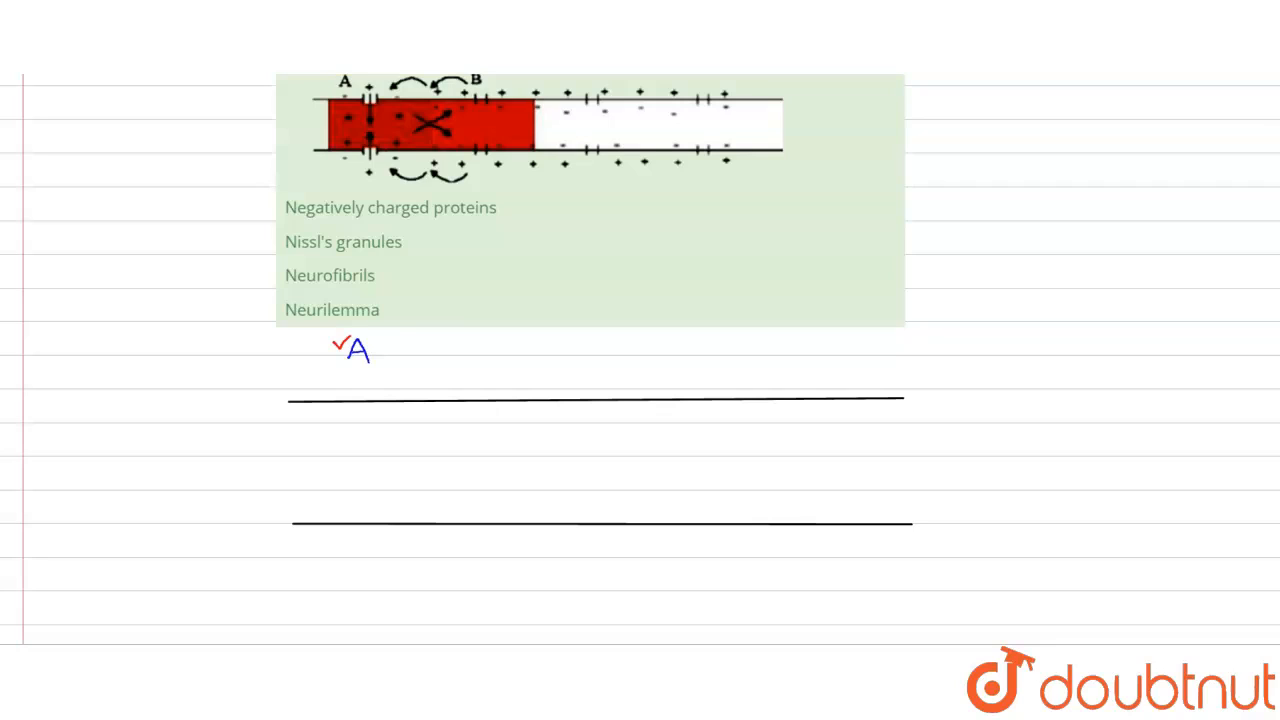
Draw a downward arrow at A labelled 'Na+' with − signs above and + signs below the line
drag(360, 376, 362, 414)
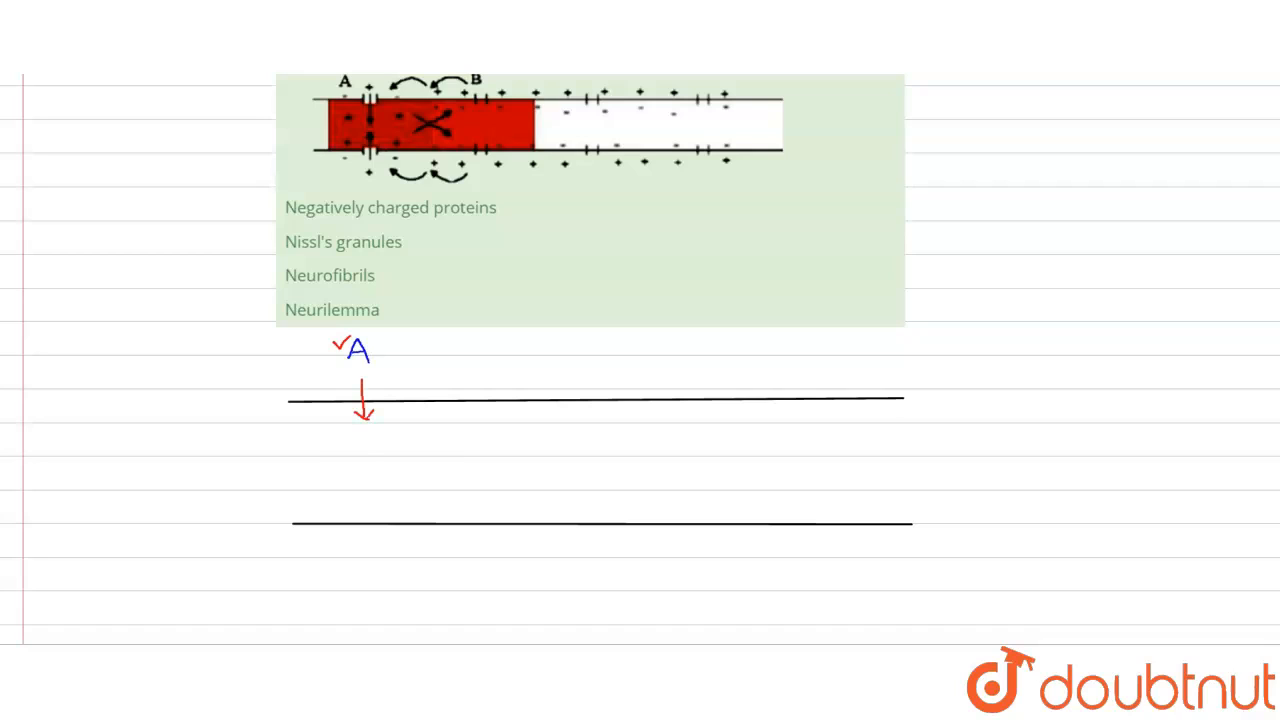
text(Na+)
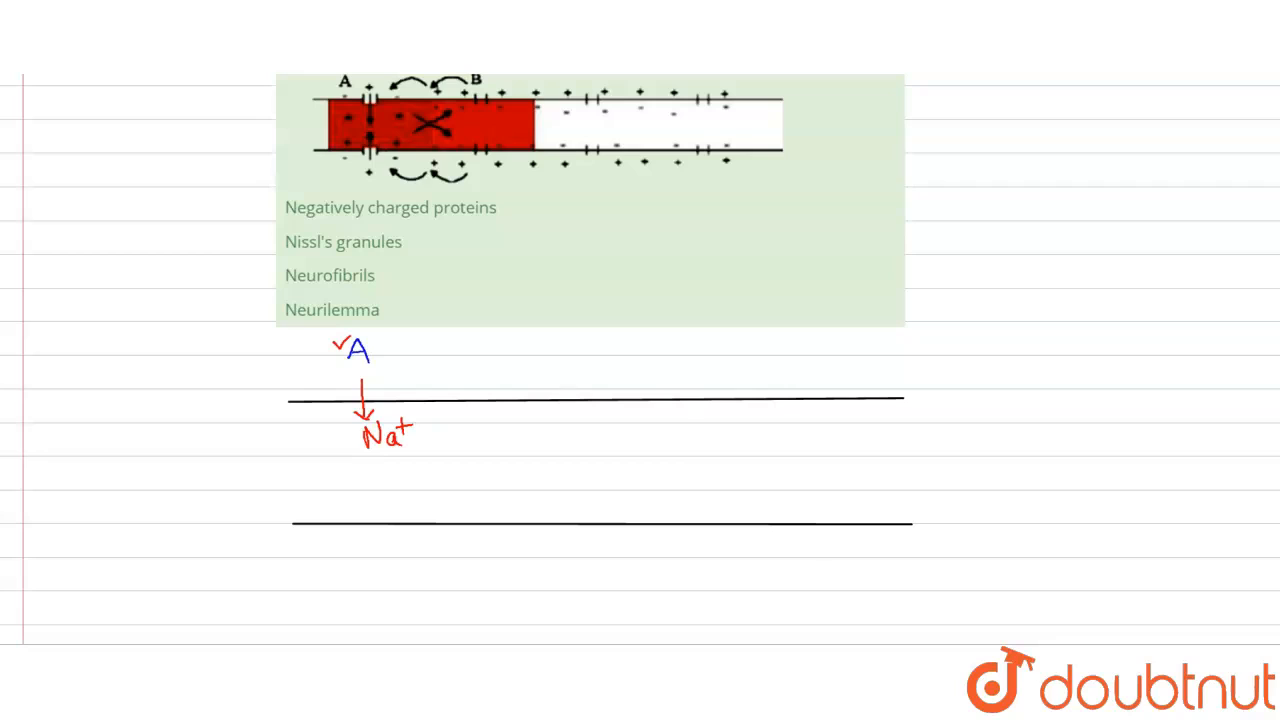
drag(300, 390, 420, 388)
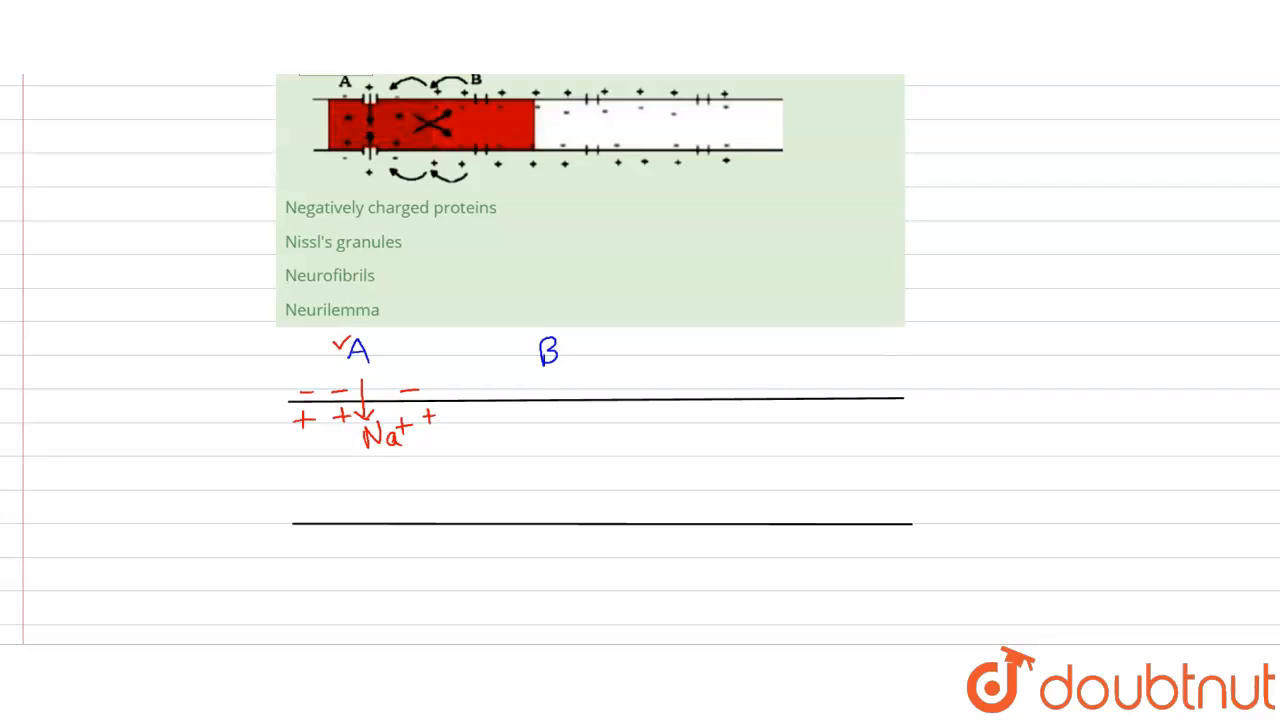
At site B, mark + signs above the upper line and − signs below it
drag(496, 412, 584, 412)
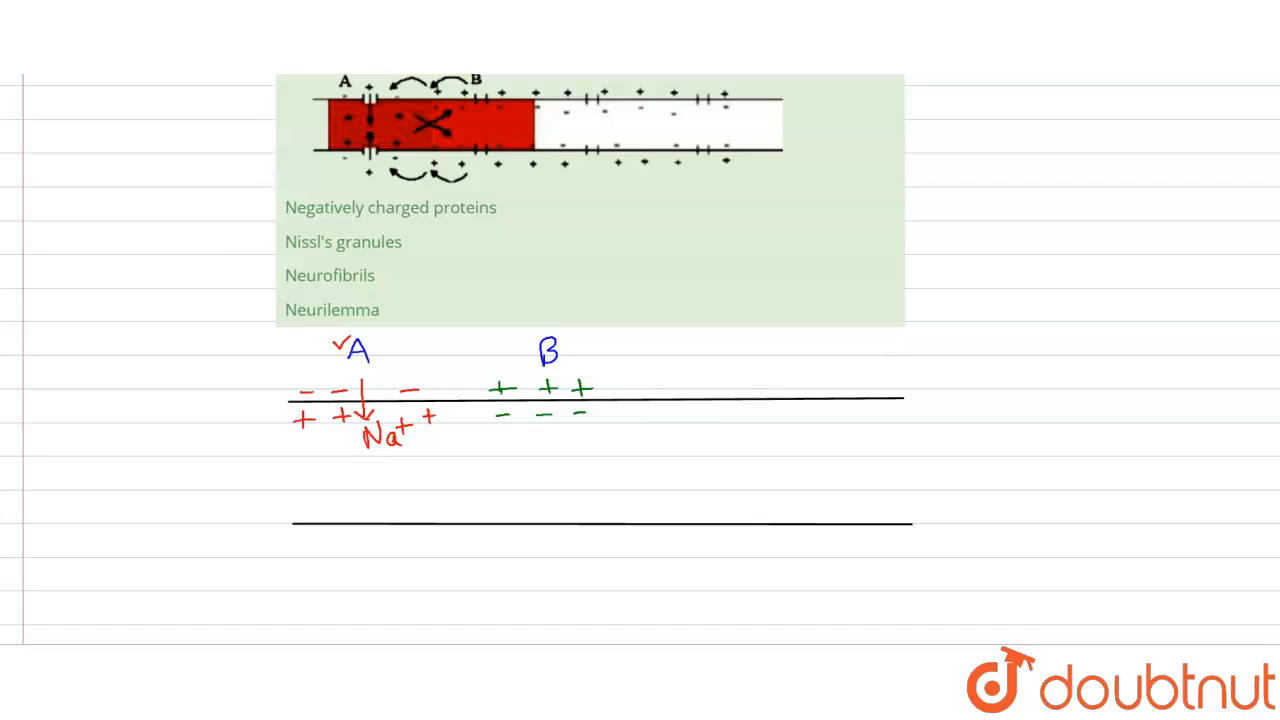
Draw a curved arrow beneath the line showing current flowing from A toward B
drag(424, 456, 504, 440)
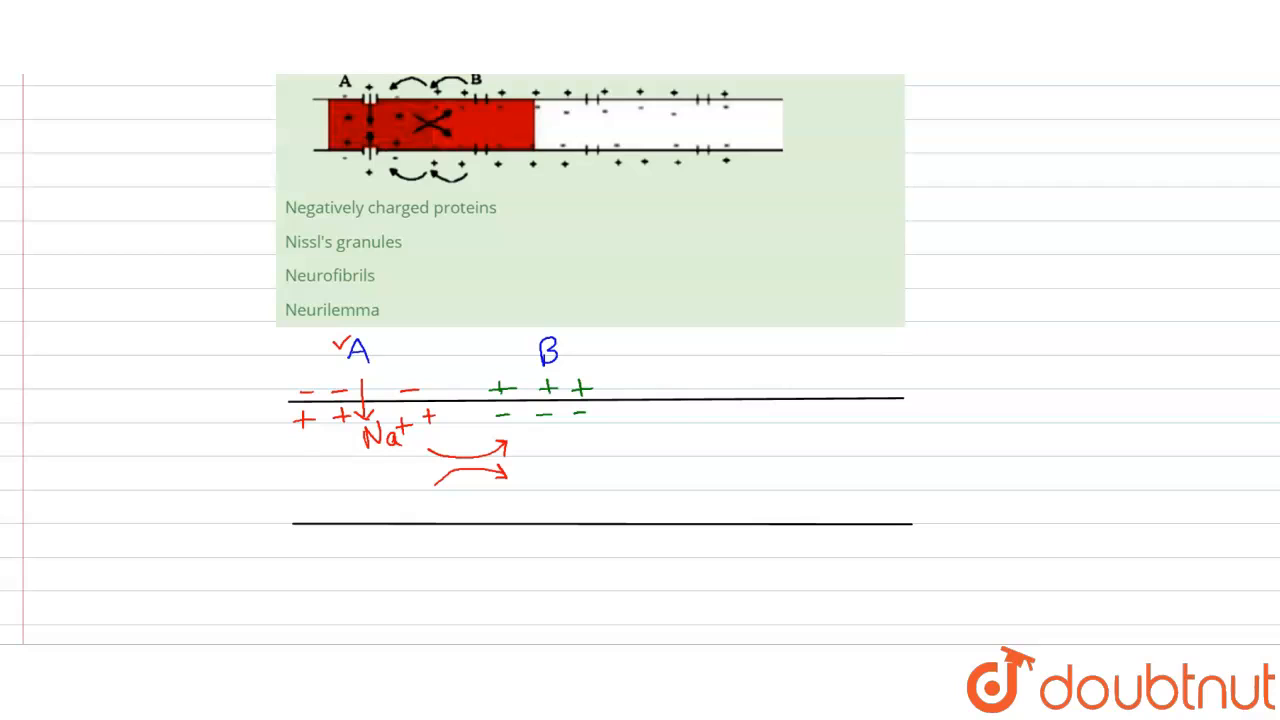
scroll(down, 3)
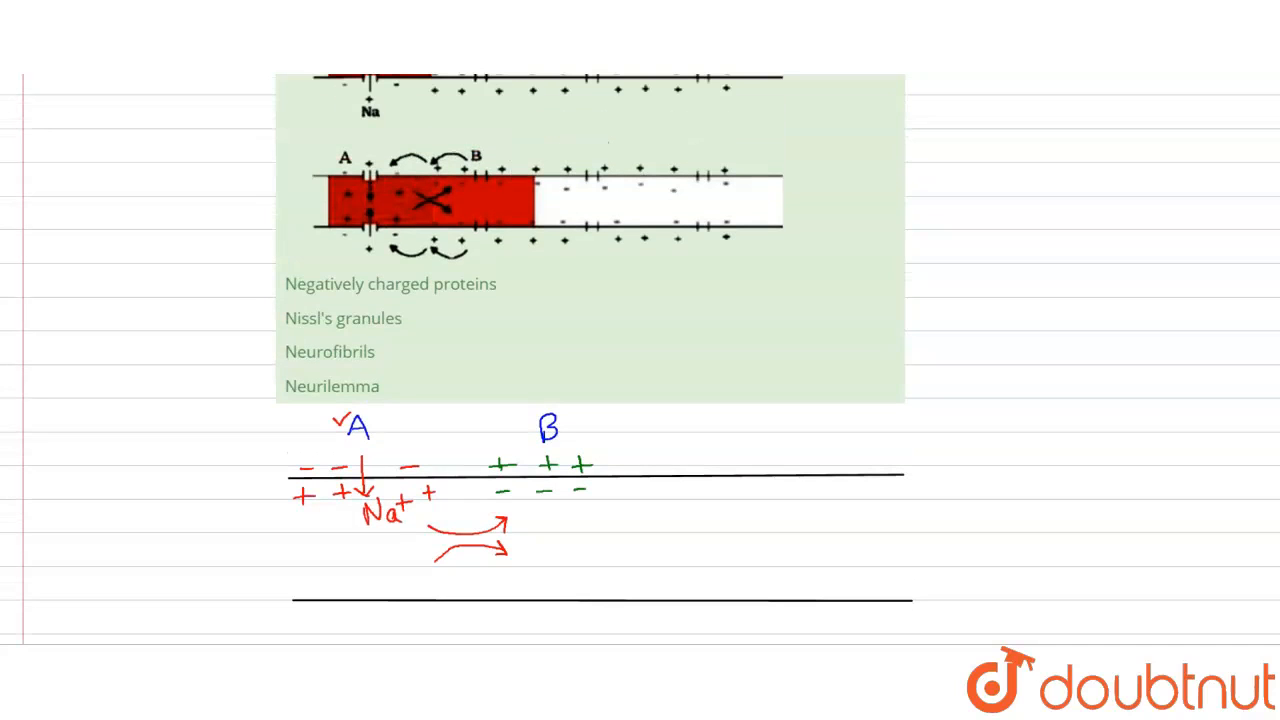